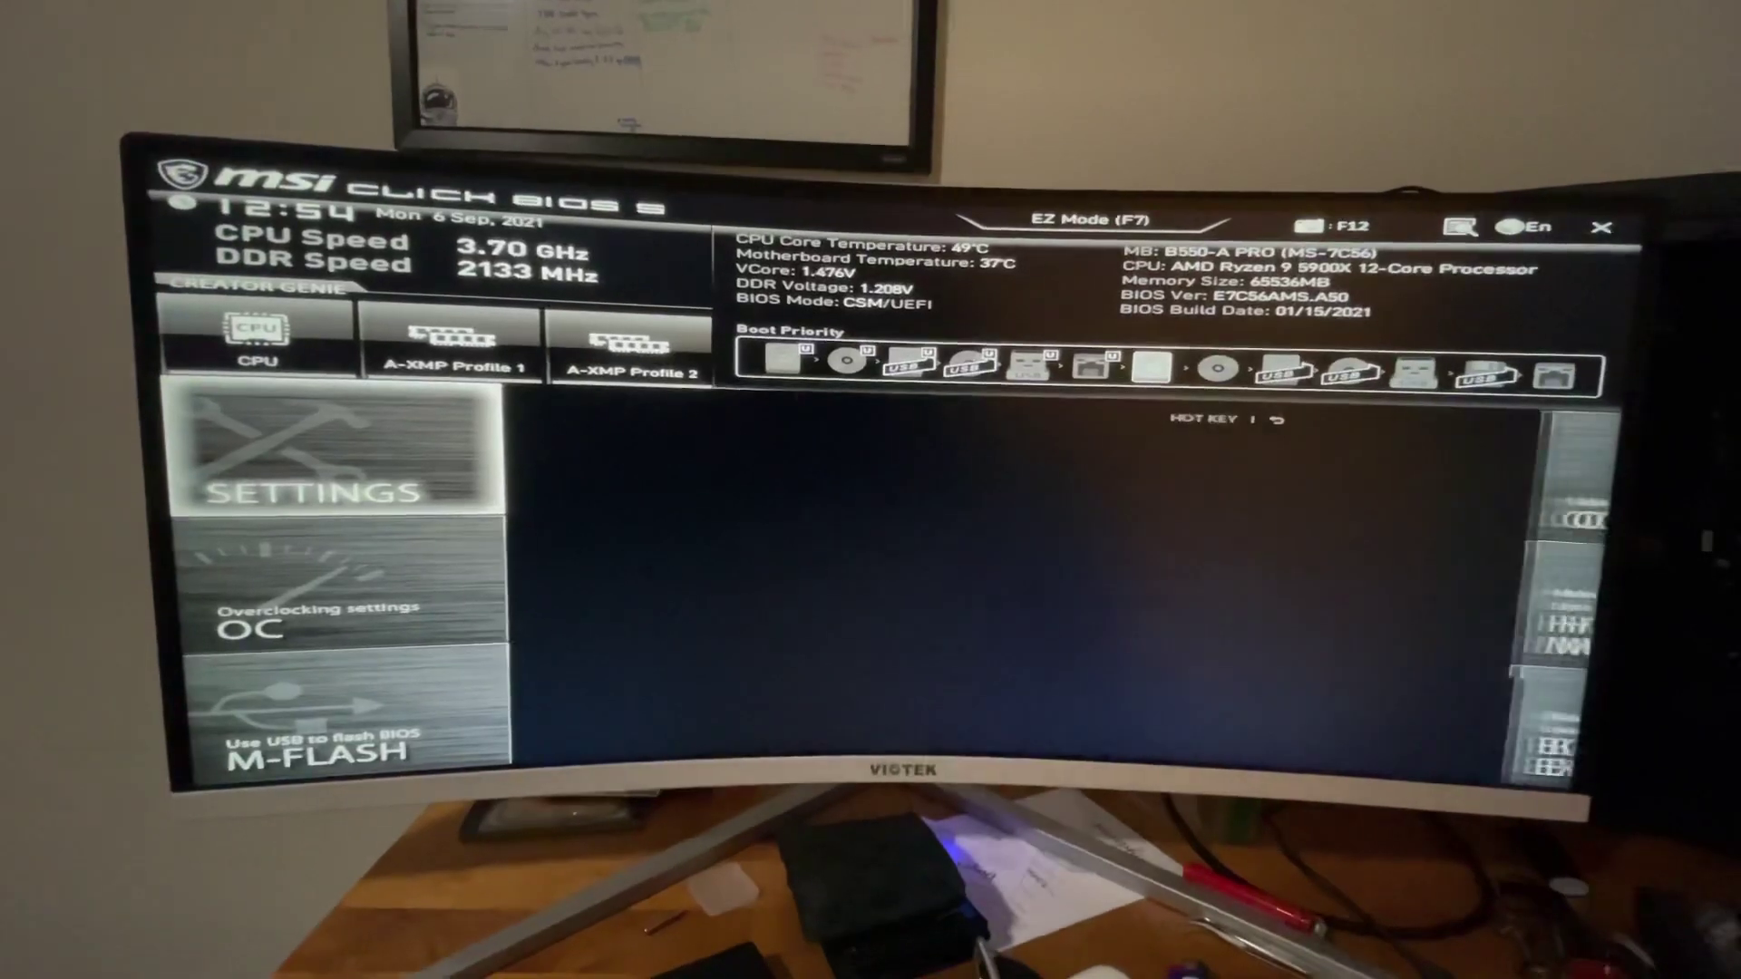
Reach the Boot settings page listing boot mode and fixed boot order priorities.
left_click(330, 450)
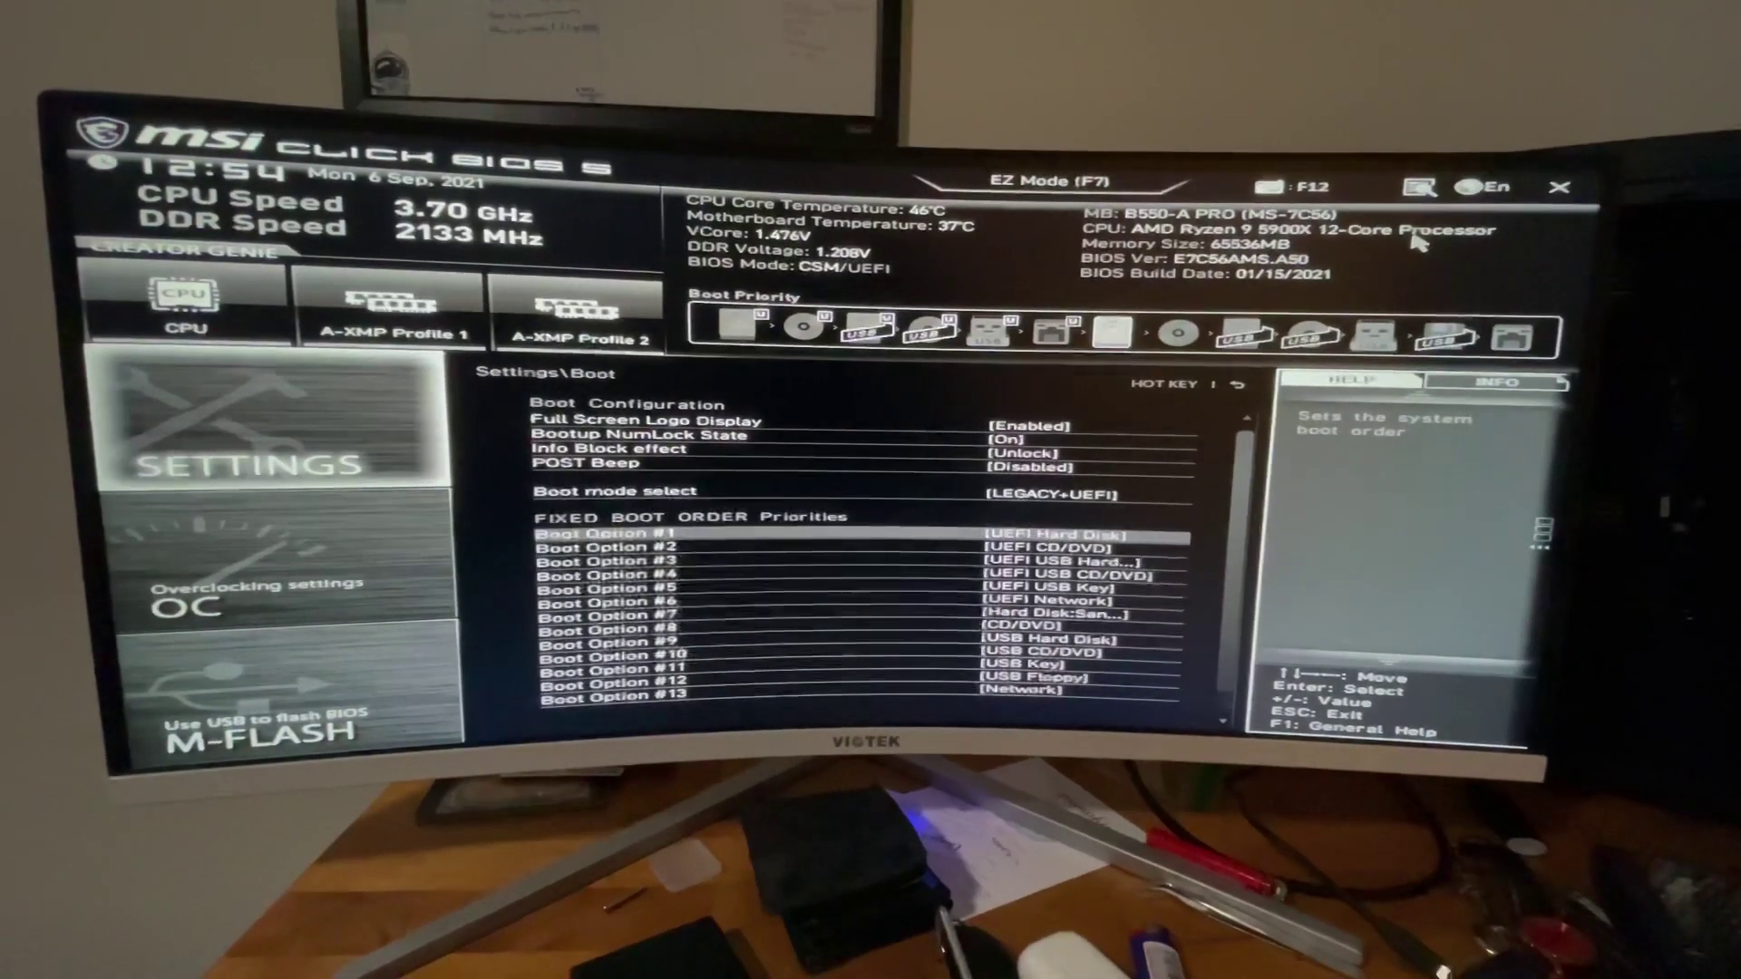
left_click(1057, 535)
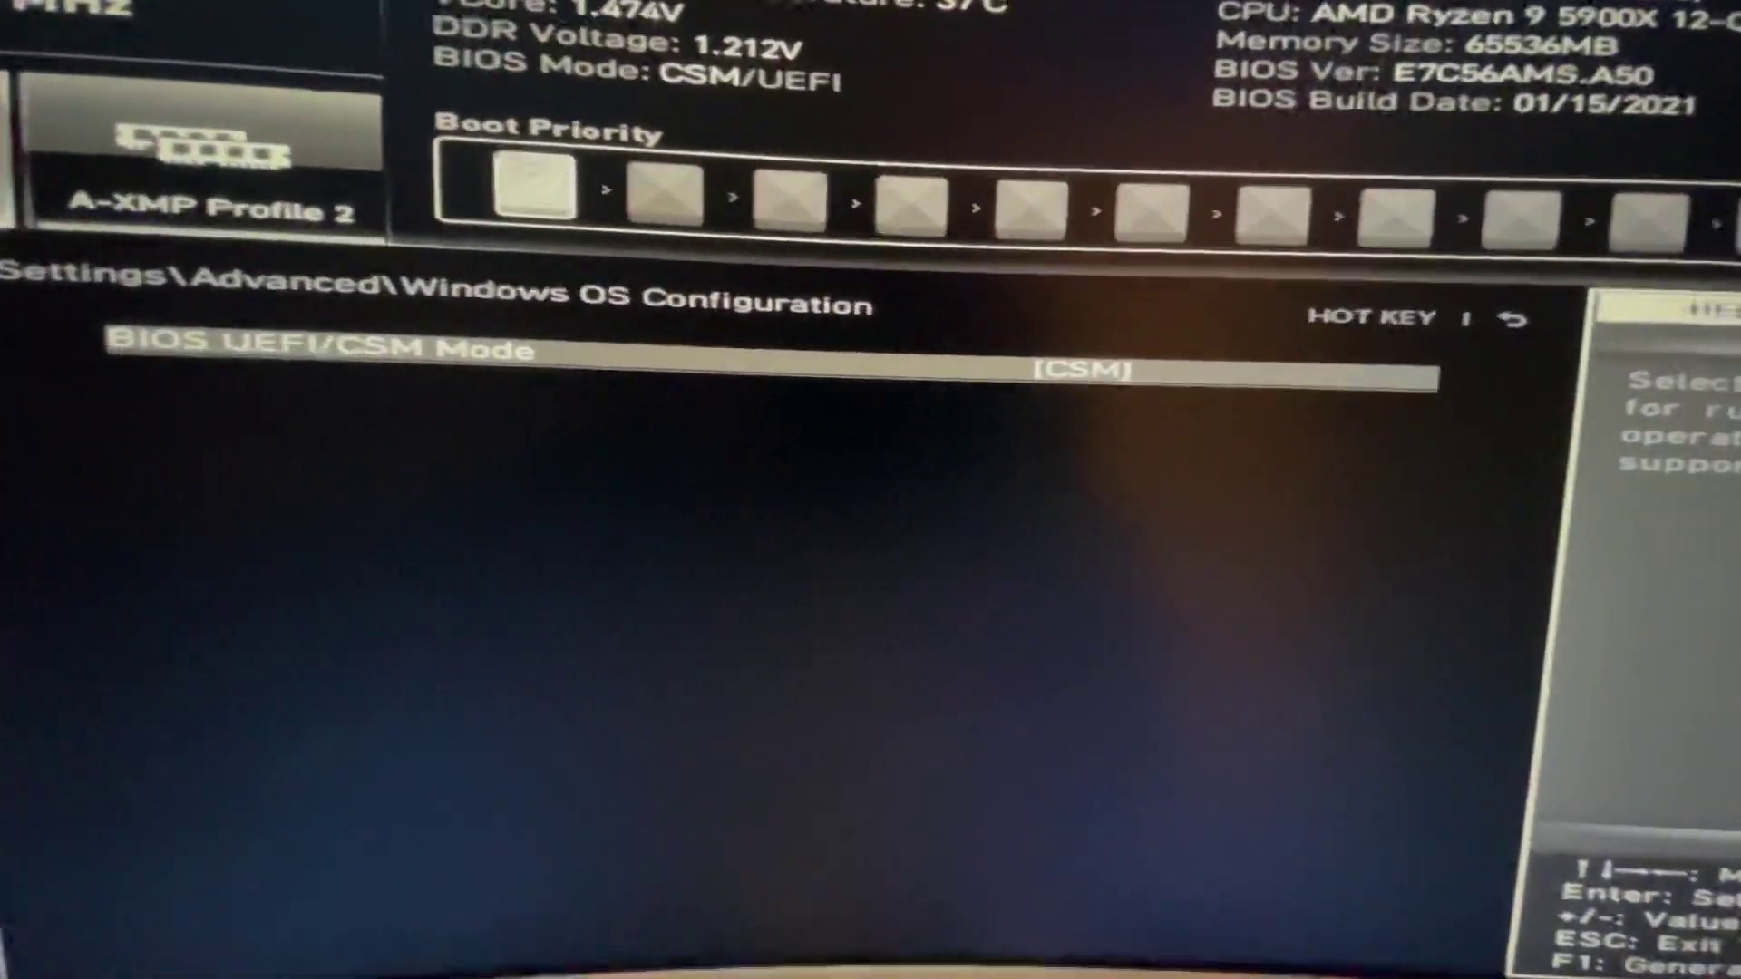
Bring up the BIOS UEFI/CSM Mode choice list, CSM currently selected.
left_click(1048, 361)
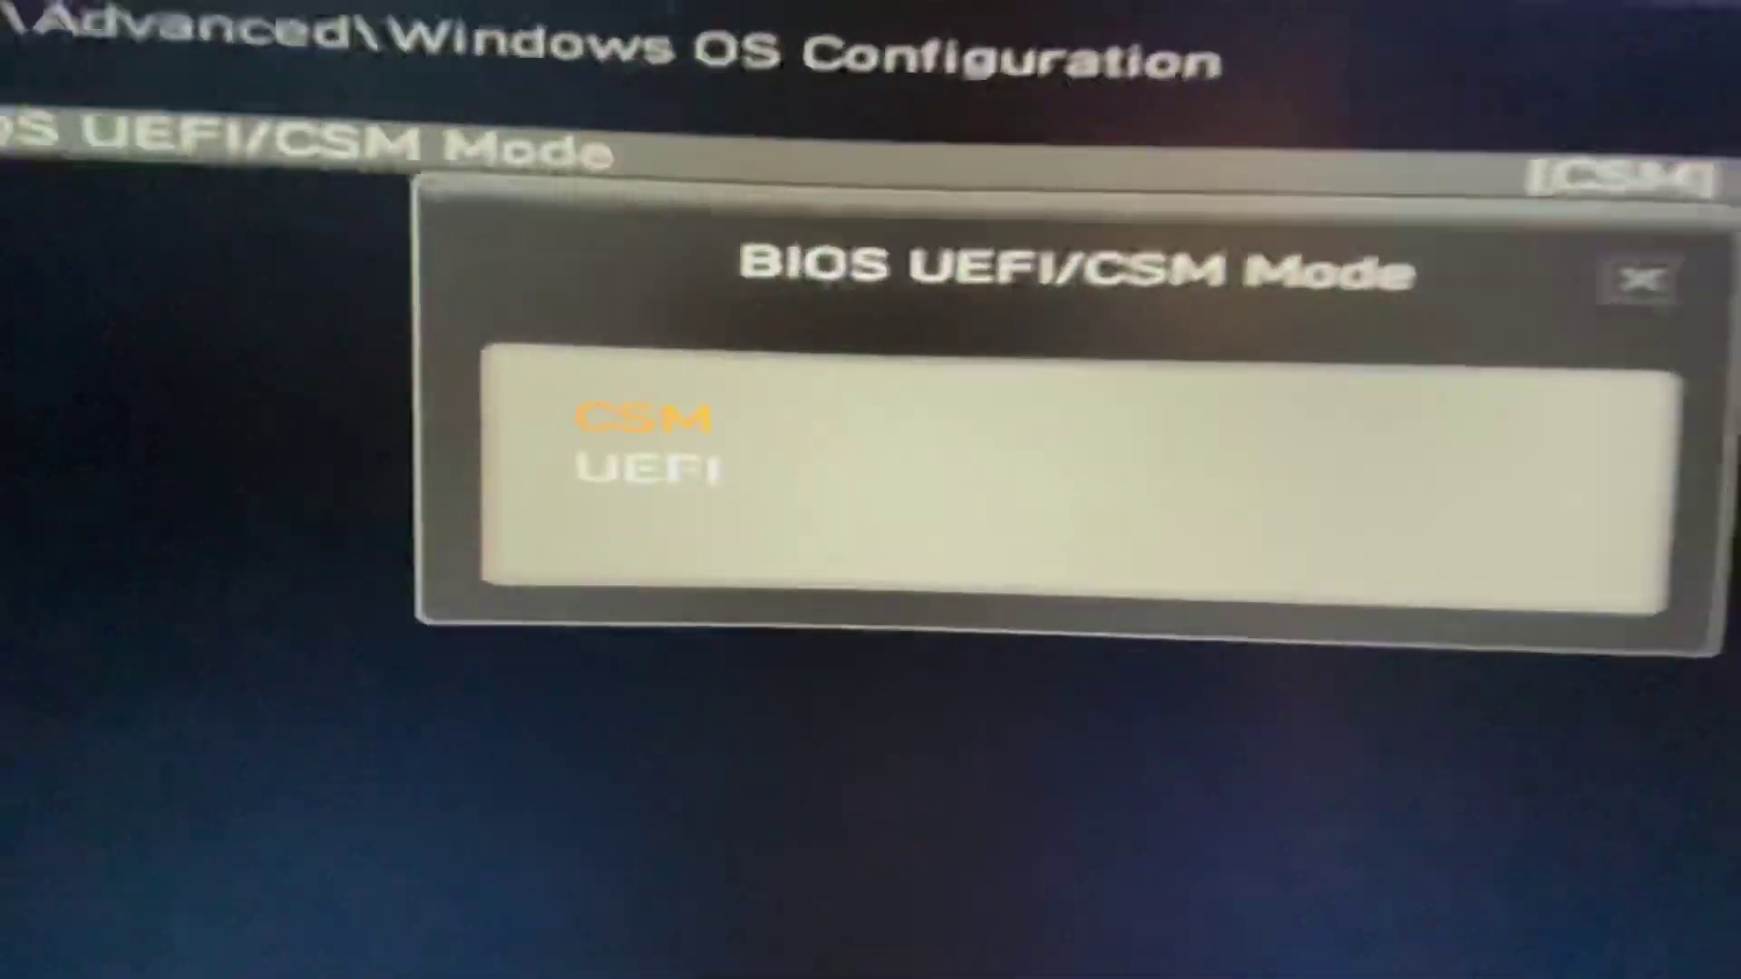